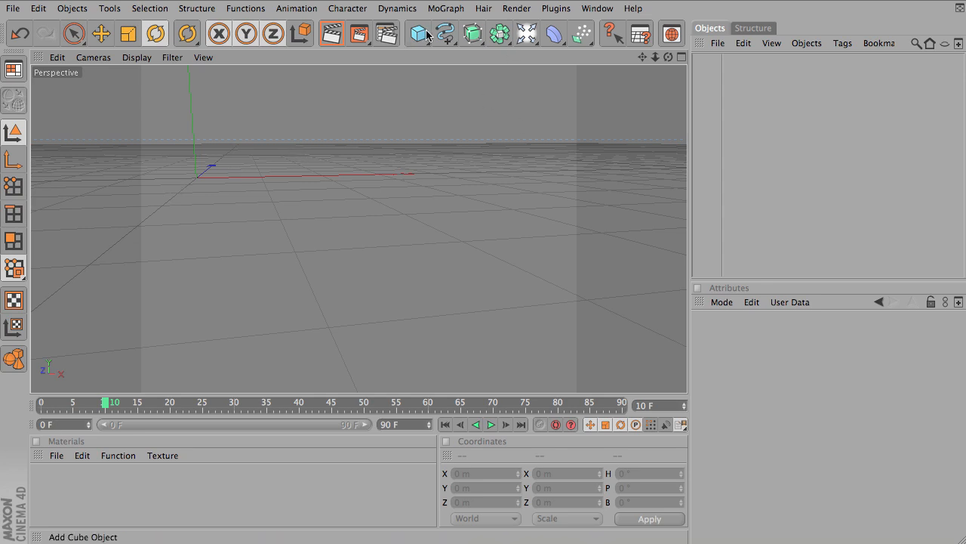
# Add a Capsule primitive and orbit and pan the Perspective view to centre it.
pyautogui.click(416, 33)
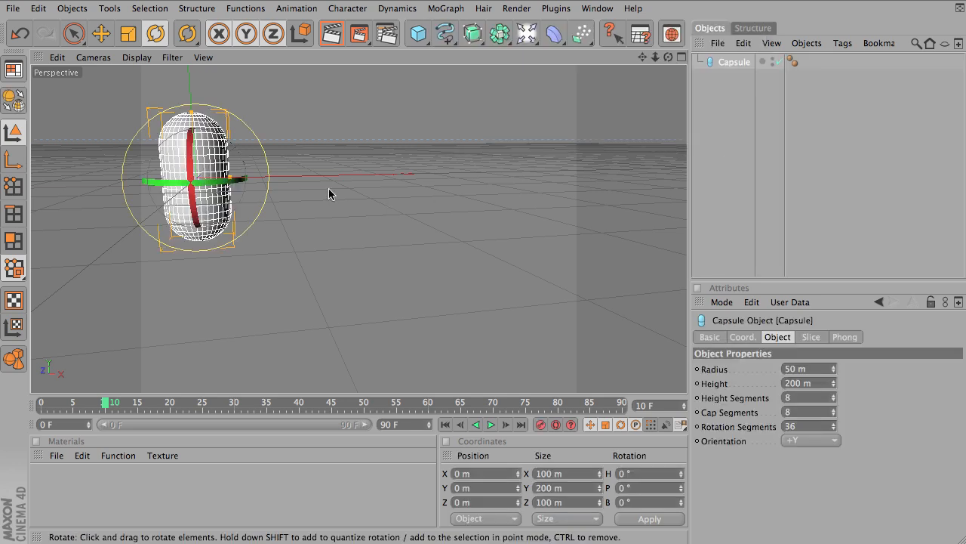
pyautogui.moveTo(196, 178); pyautogui.dragTo(324, 200)
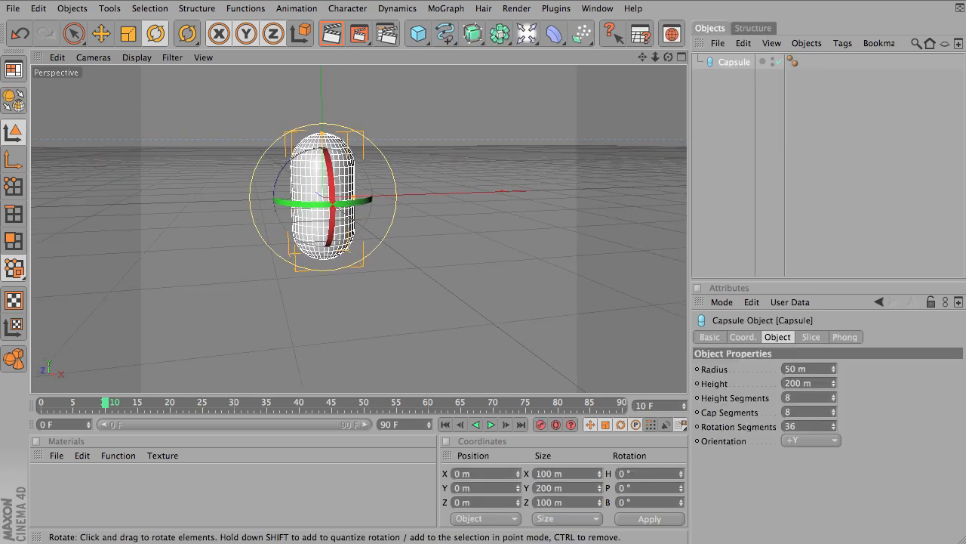
pyautogui.moveTo(325, 196); pyautogui.dragTo(325, 219)
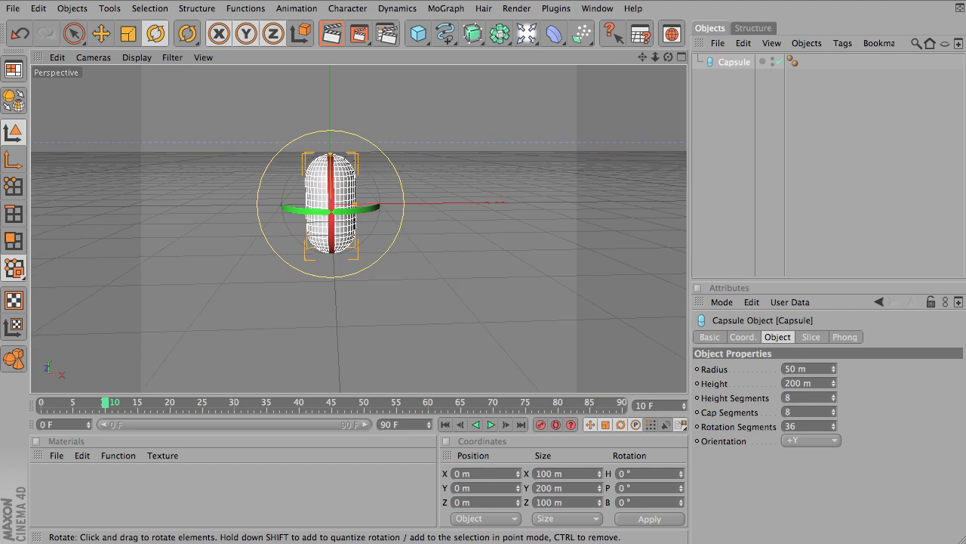
pyautogui.moveTo(329, 207); pyautogui.dragTo(253, 208)
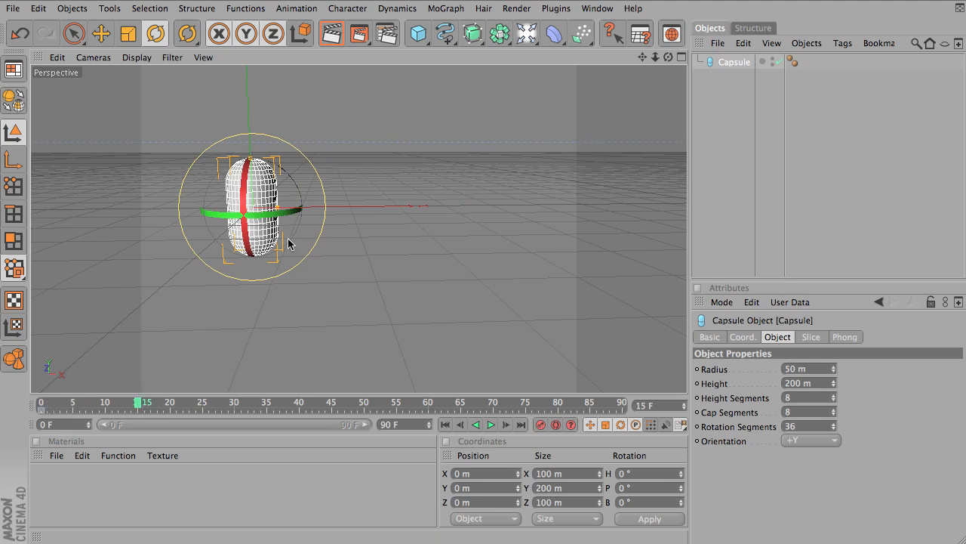
# Pose the capsule at frame 15 at X 300 m with pitch 180° and keyframe it.
pyautogui.moveTo(291, 243); pyautogui.dragTo(245, 188)
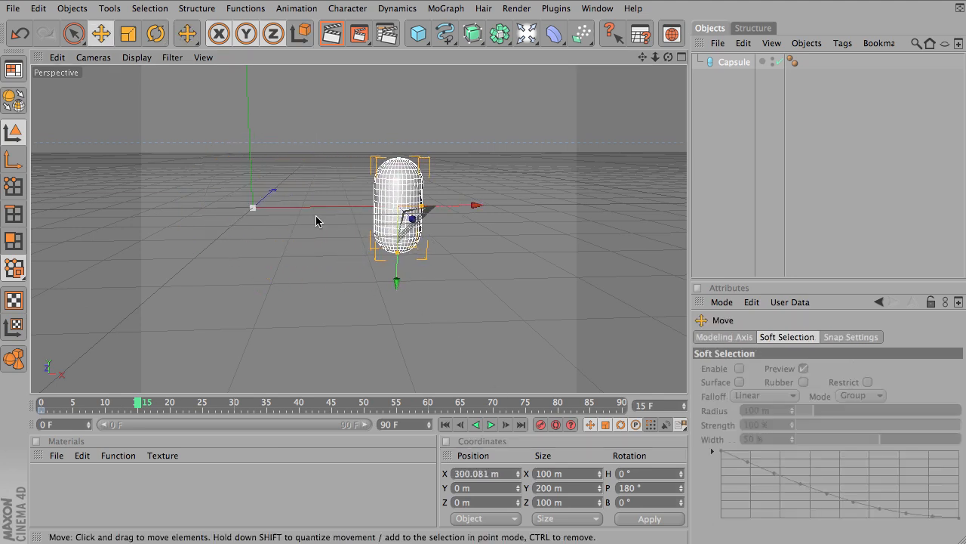
pyautogui.moveTo(253, 415)
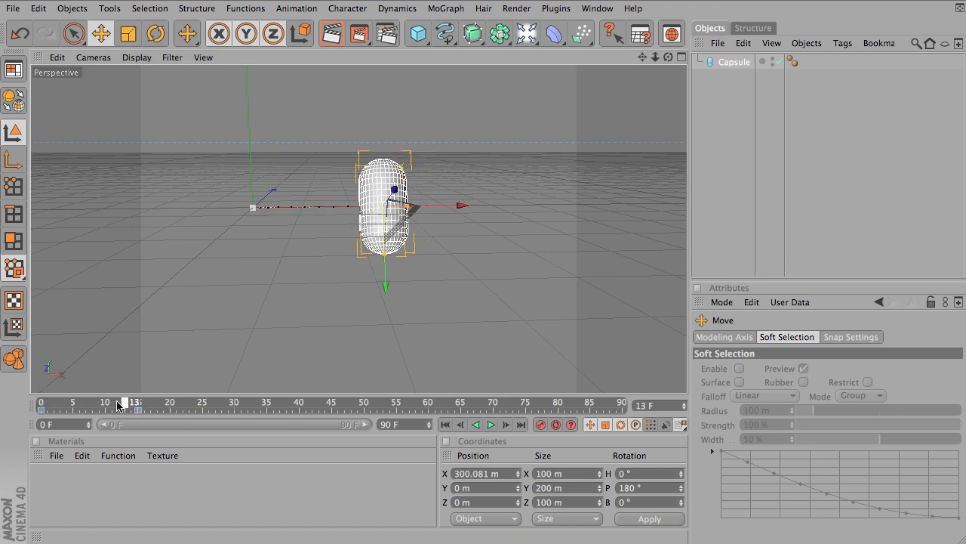
# At frame 30, move the capsule to about X 173, Y −183 and set pitch 360.
pyautogui.moveTo(130, 402); pyautogui.dragTo(151, 401)
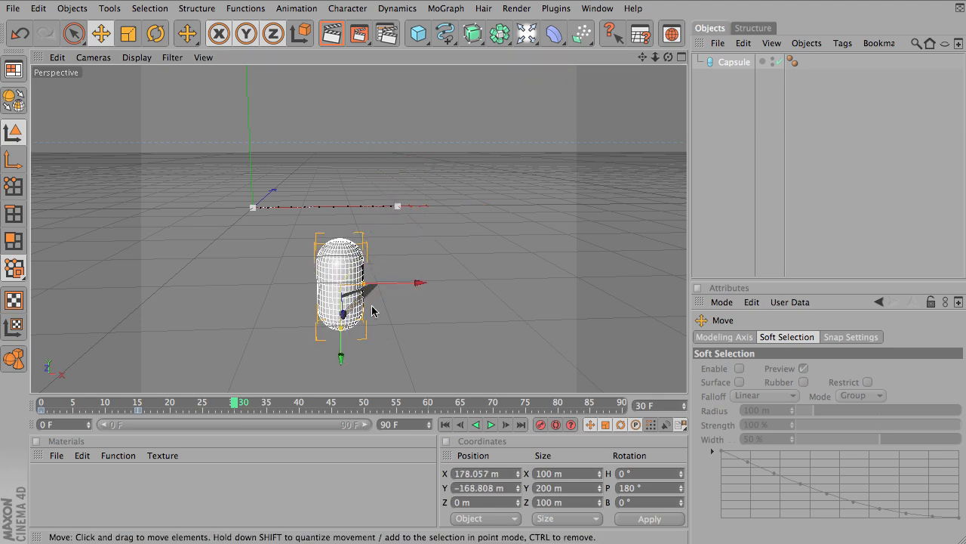
pyautogui.moveTo(370, 309); pyautogui.dragTo(580, 455)
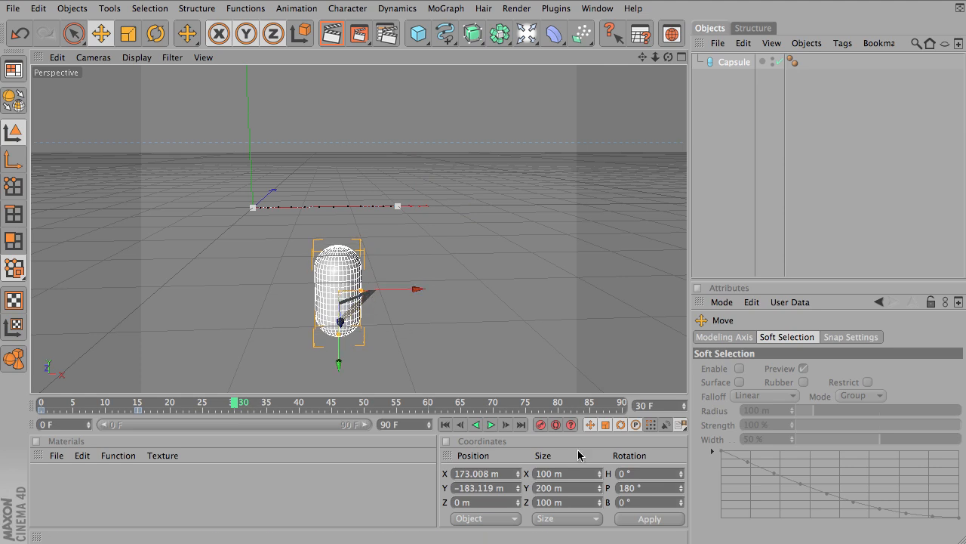
pyautogui.click(630, 487)
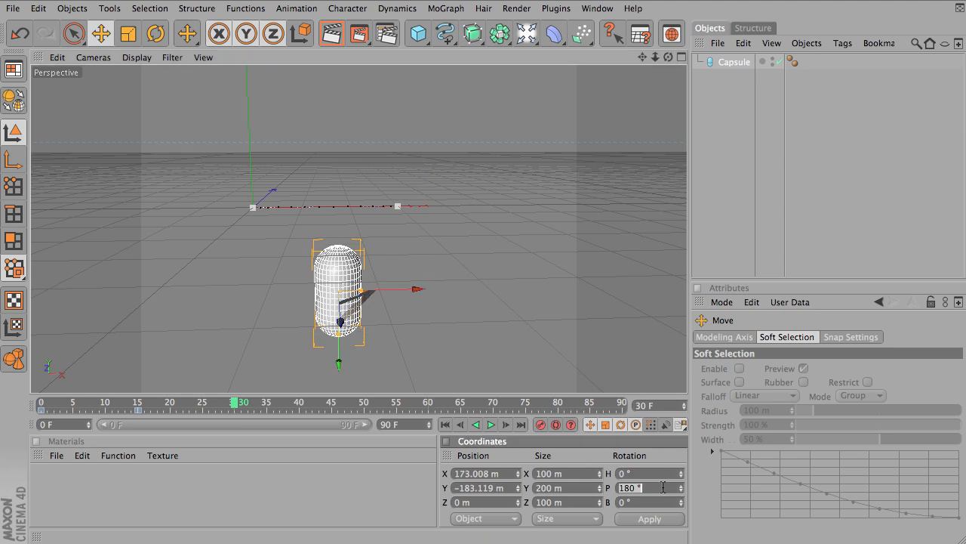
pyautogui.write('360')
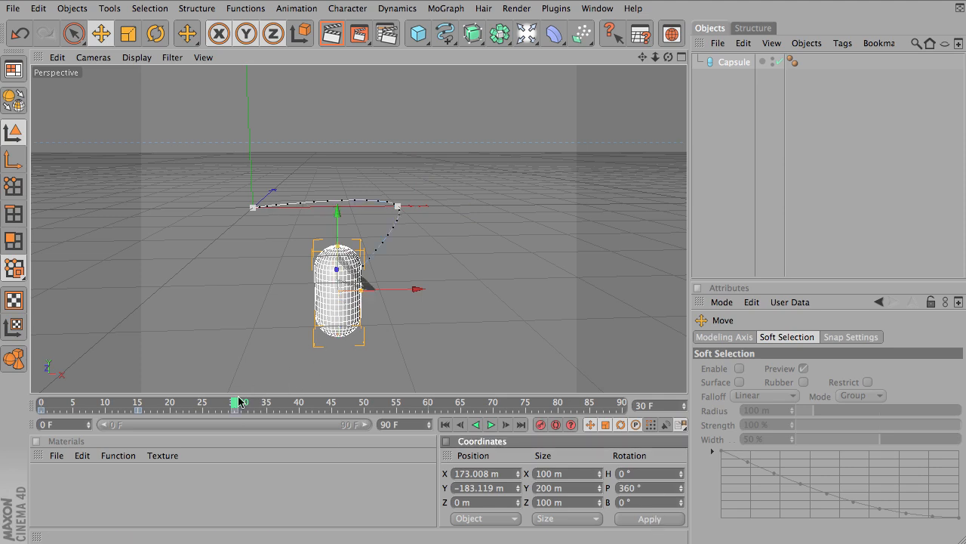
# Scrub the timeline to preview the curved motion across frames 0–30.
pyautogui.moveTo(238, 402); pyautogui.dragTo(181, 401)
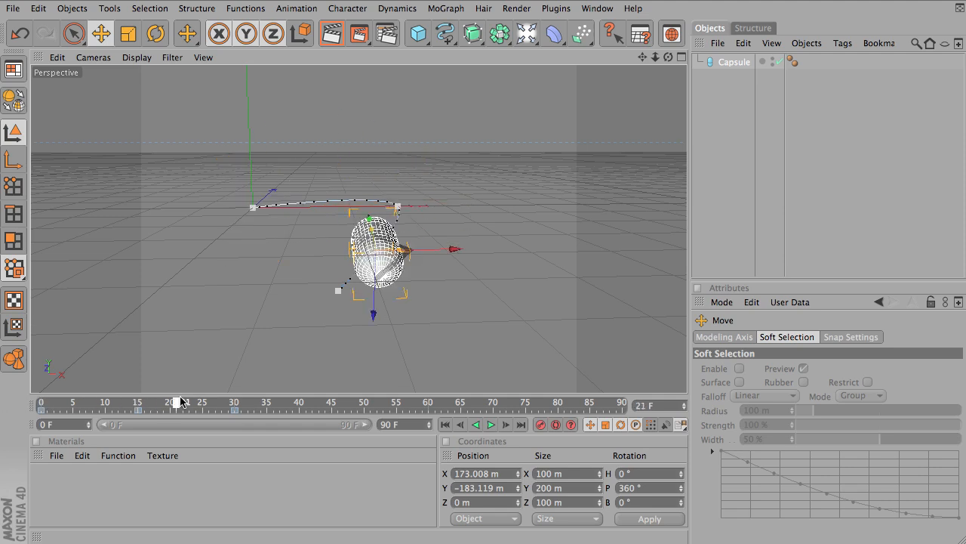
pyautogui.moveTo(179, 402); pyautogui.dragTo(306, 402)
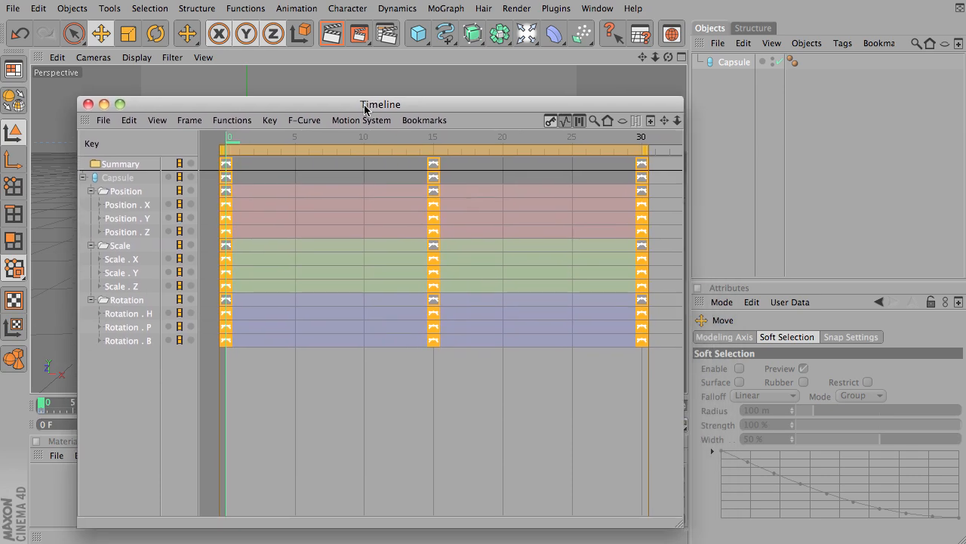
# Select all capsule tracks via Summary and set Track After to Repeat.
pyautogui.click(118, 178)
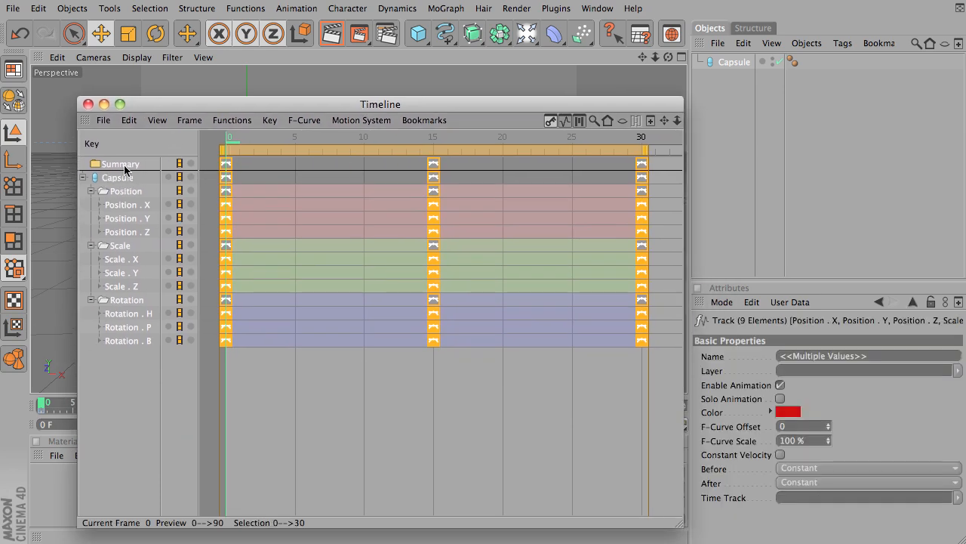
pyautogui.click(233, 120)
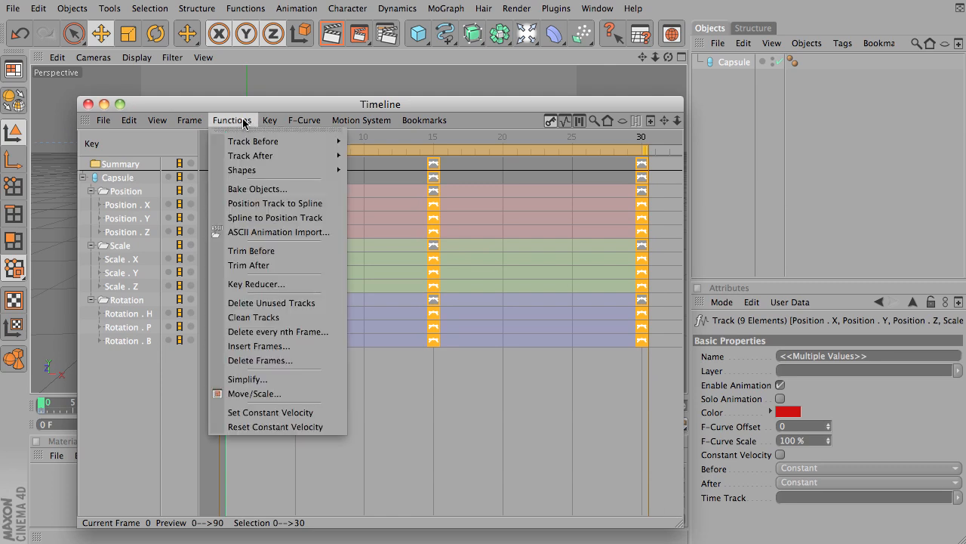
pyautogui.moveTo(250, 154)
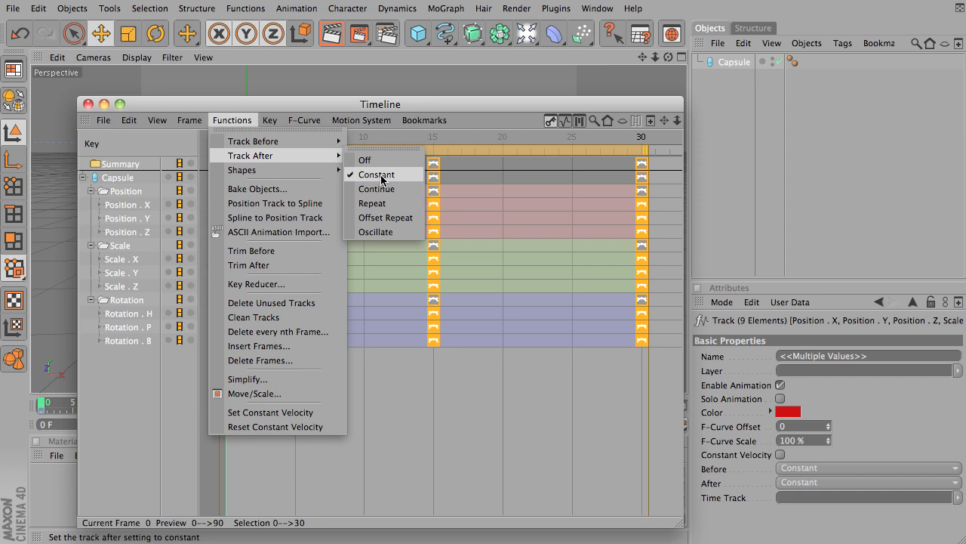
pyautogui.moveTo(387, 232)
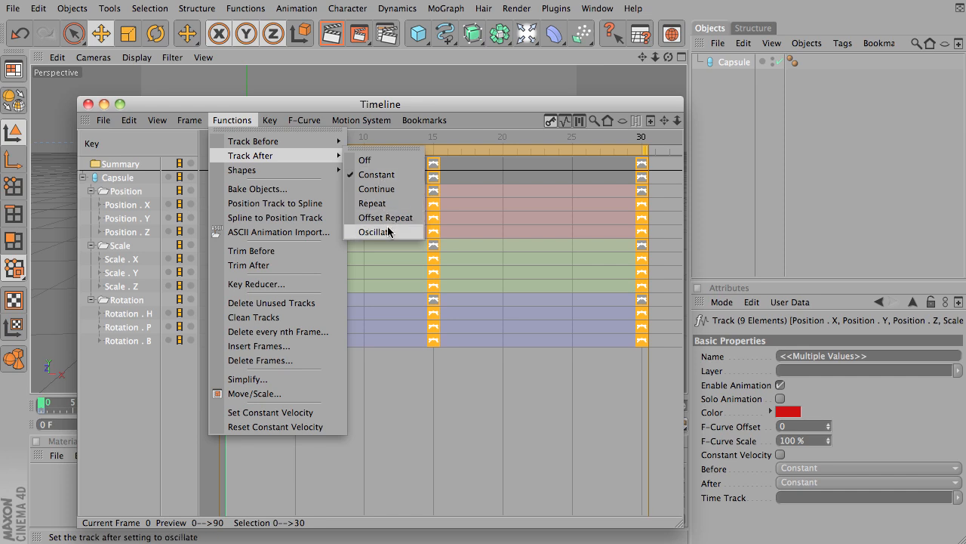
pyautogui.moveTo(385, 203)
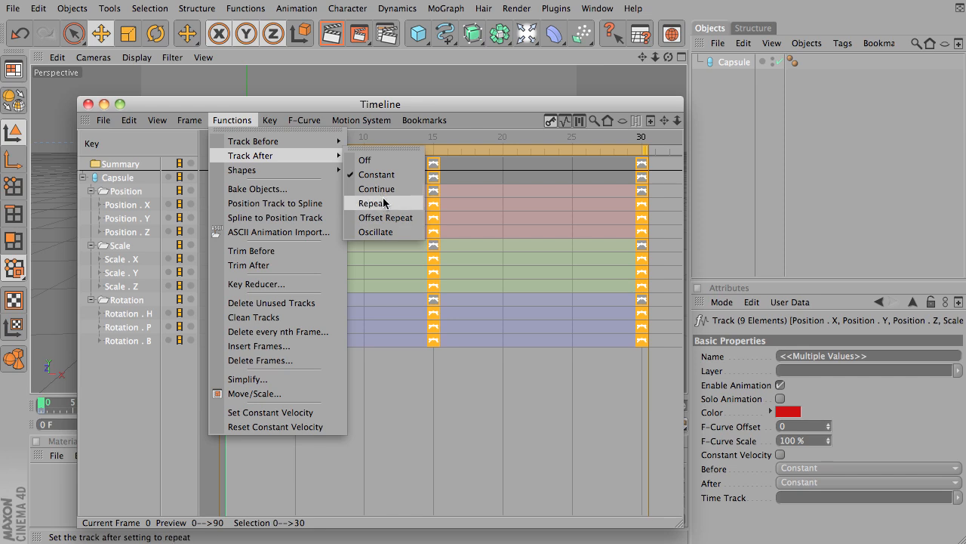
pyautogui.click(375, 203)
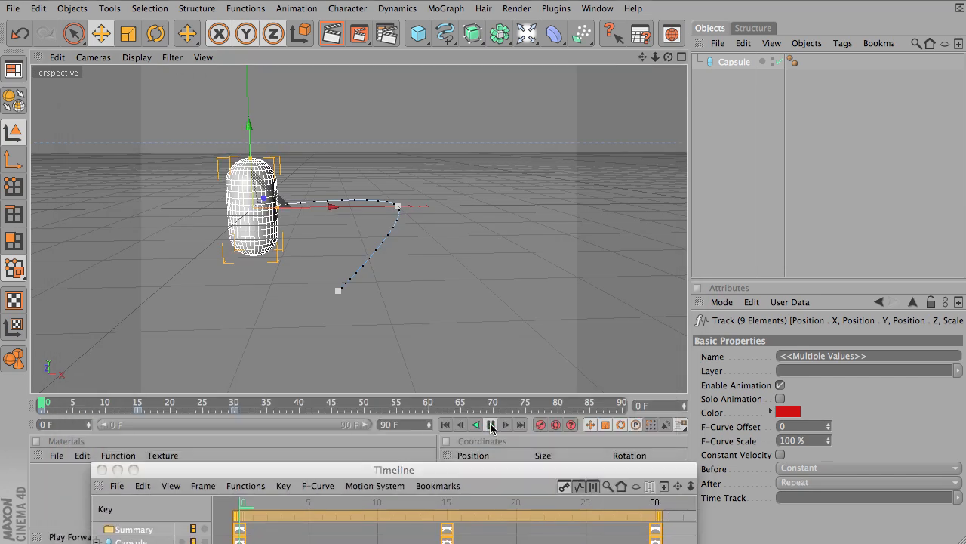
# Play then stop the repeating animation at frame 37, and enlarge the Timeline track list.
pyautogui.click(491, 424)
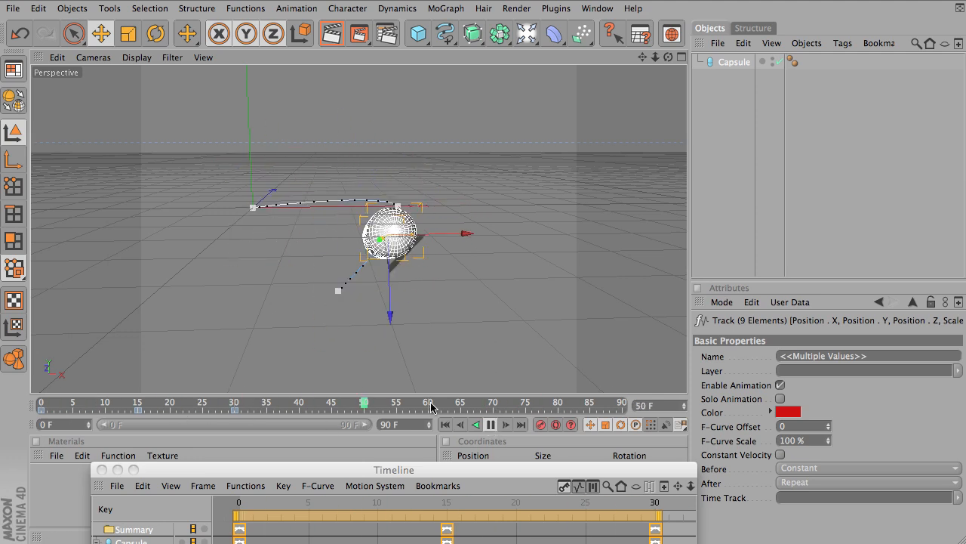
pyautogui.click(491, 424)
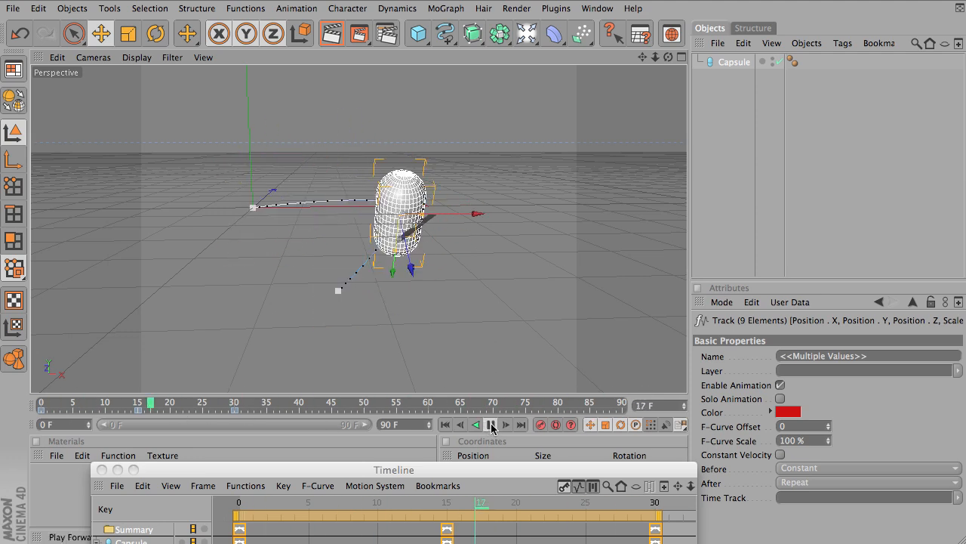
pyautogui.moveTo(393, 469); pyautogui.dragTo(408, 109)
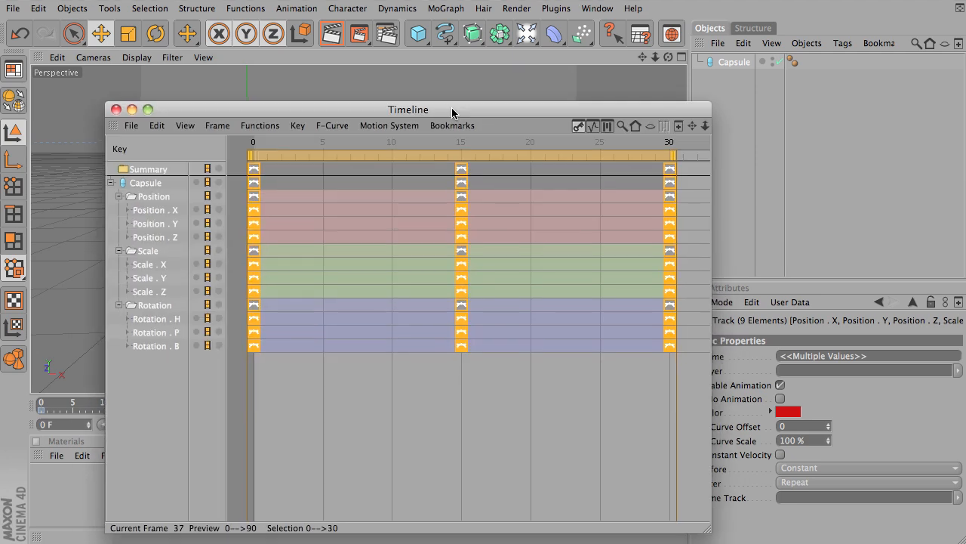
# Set the capsule tracks' Track After mode to Offset Repeat.
pyautogui.click(220, 128)
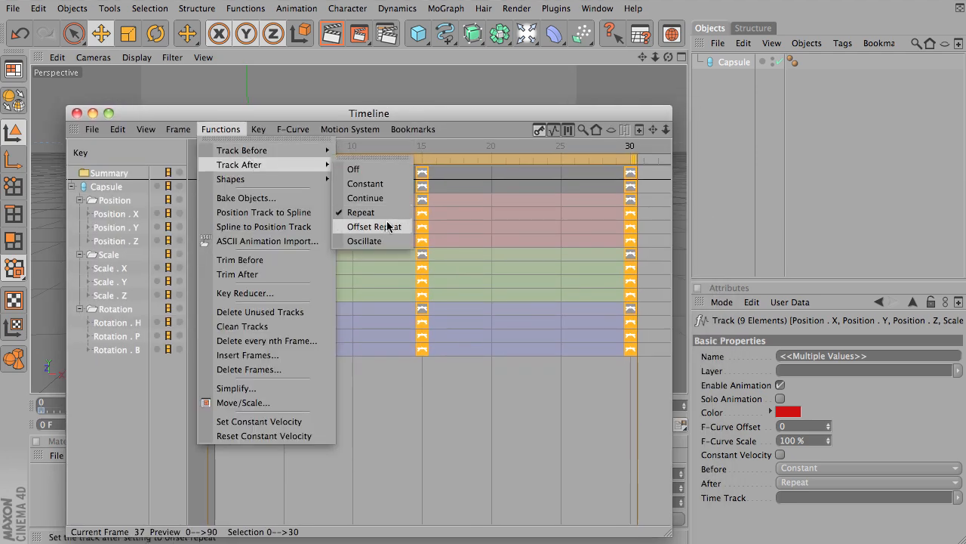
pyautogui.click(375, 227)
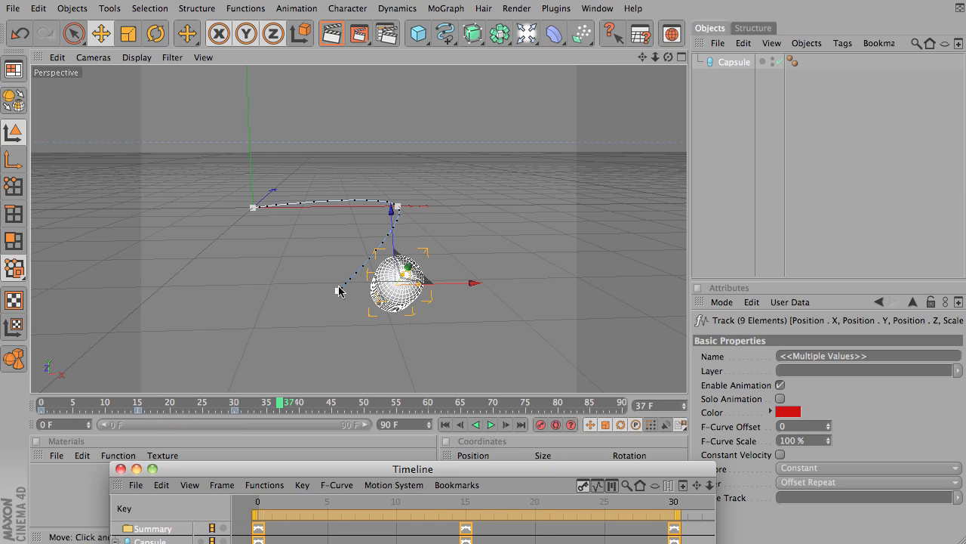
pyautogui.moveTo(272, 240)
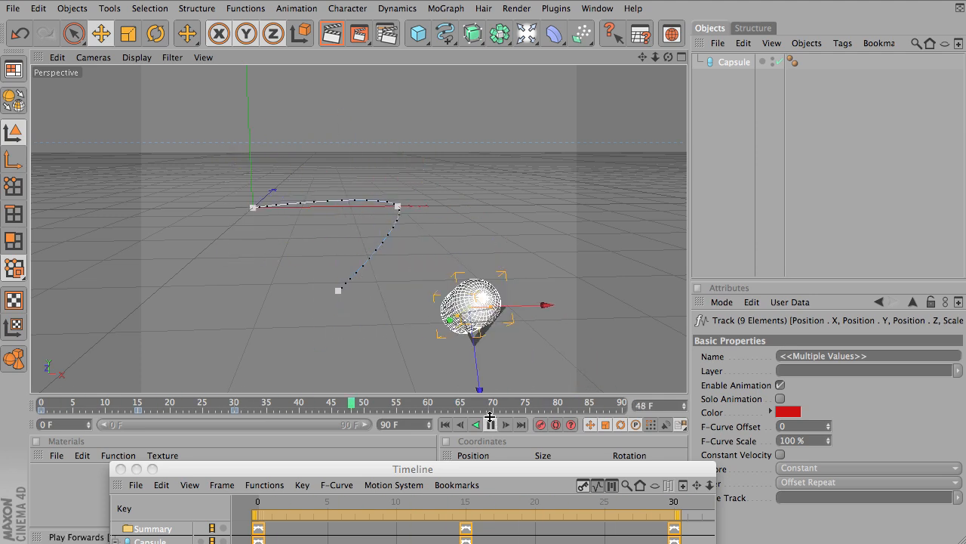
# Play the Offset Repeat motion, stopping at frame 71 with the tracks shown.
pyautogui.click(490, 424)
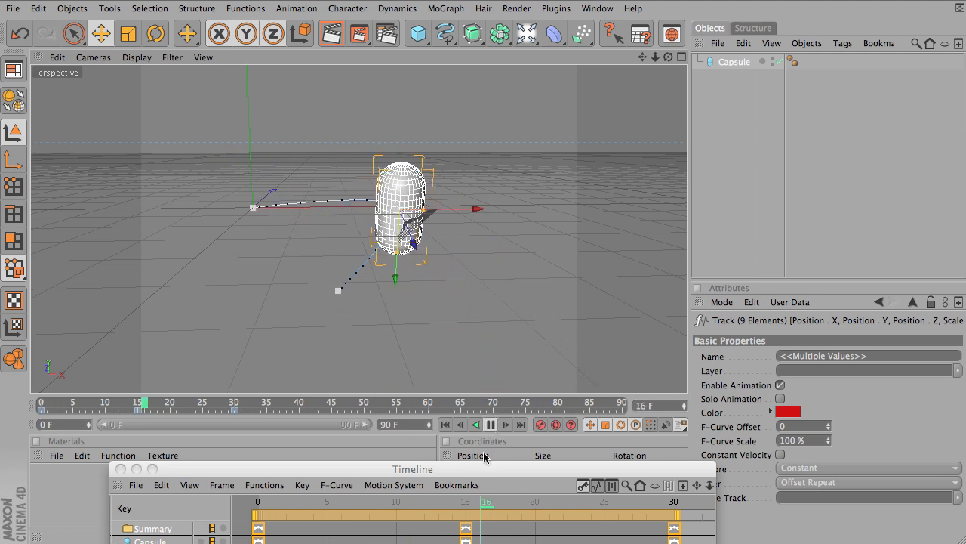
pyautogui.click(490, 423)
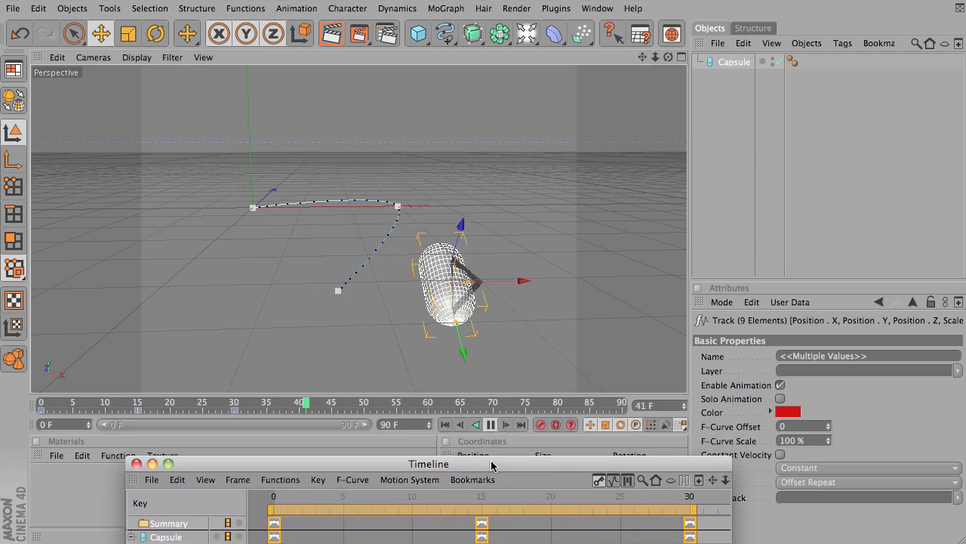
pyautogui.click(490, 424)
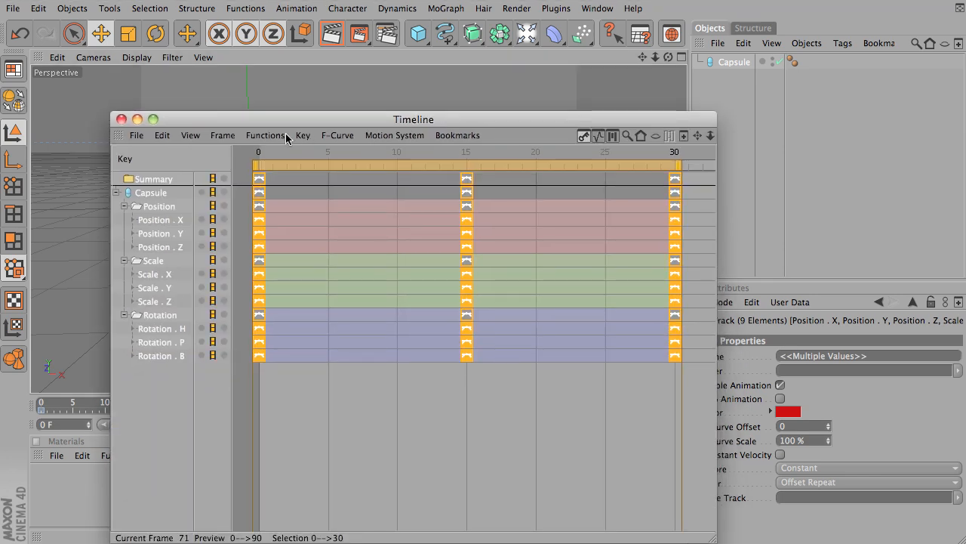
# Set Track After to Oscillate and move the Timeline window down out of the viewport.
pyautogui.click(265, 135)
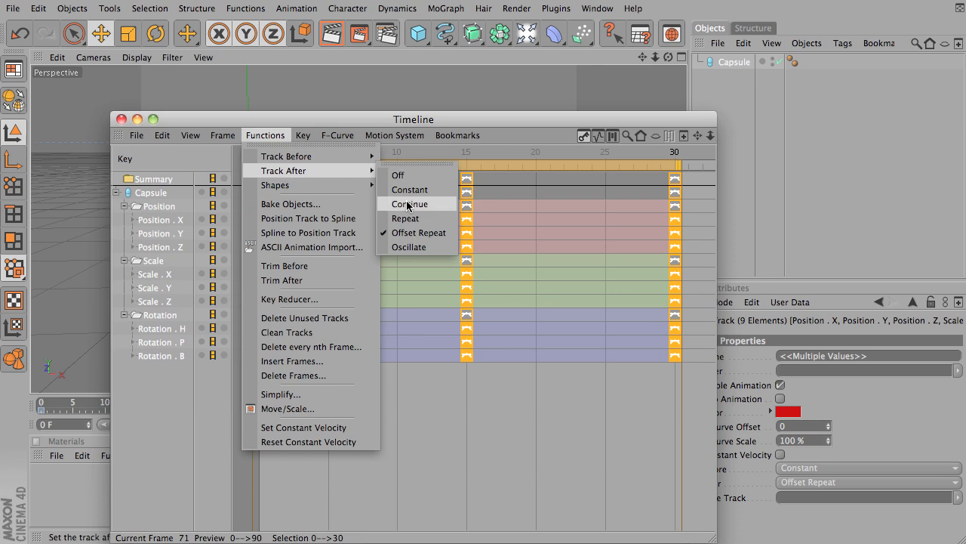
pyautogui.click(409, 247)
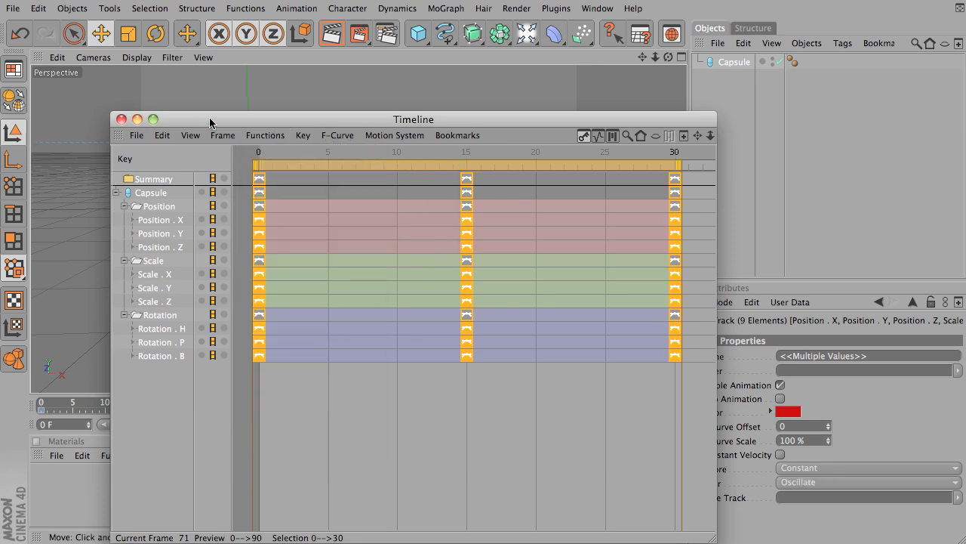
pyautogui.moveTo(413, 119); pyautogui.dragTo(402, 506)
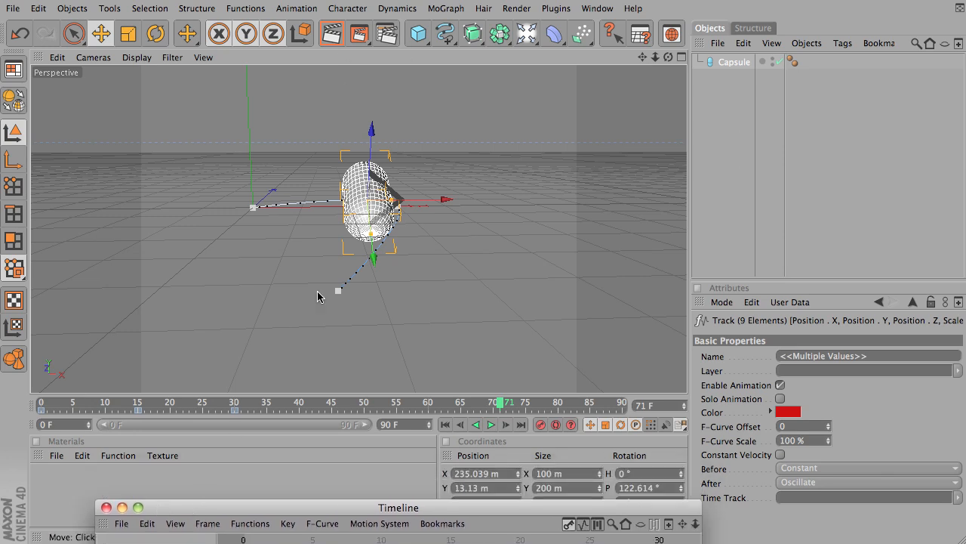
# Play the Oscillate motion, stopping at frame 75, and raise the Timeline tracks.
pyautogui.click(491, 424)
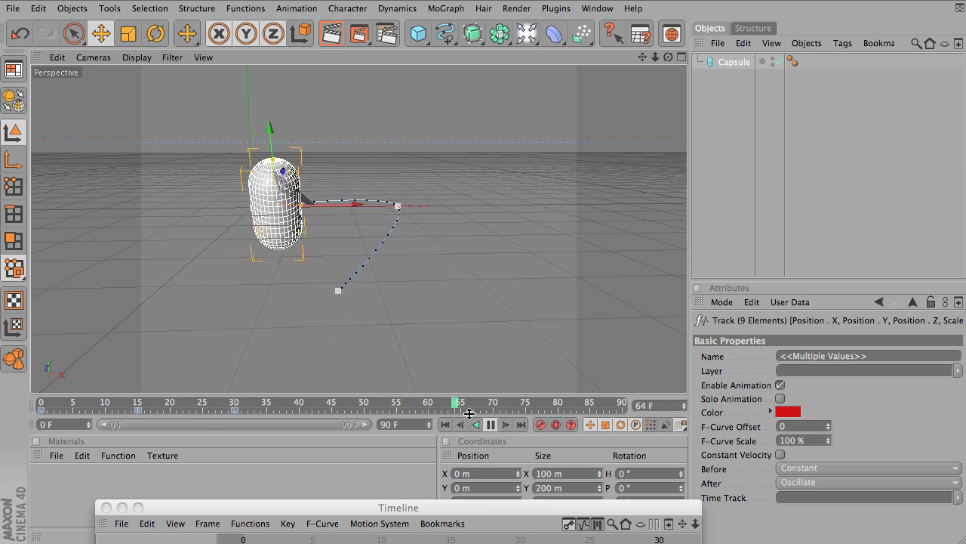
pyautogui.click(490, 423)
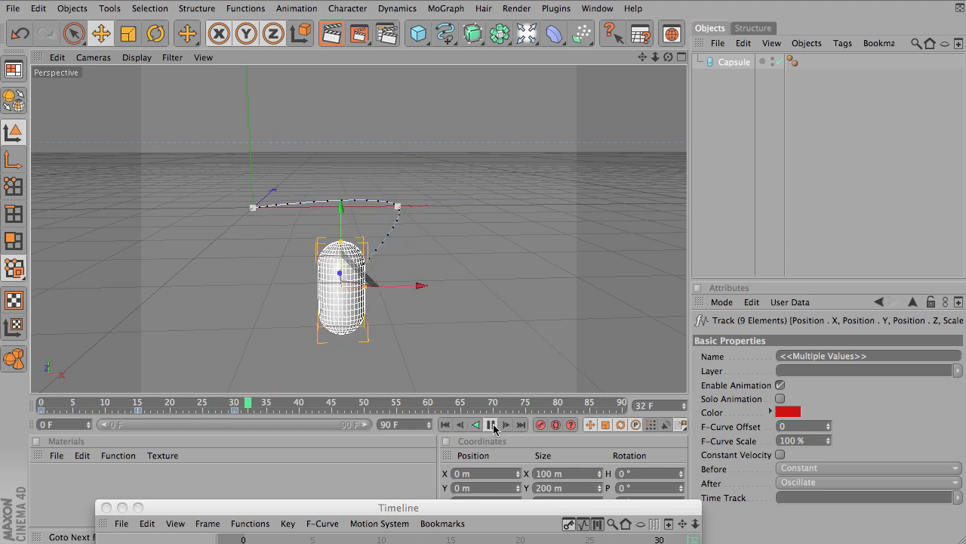
pyautogui.click(506, 424)
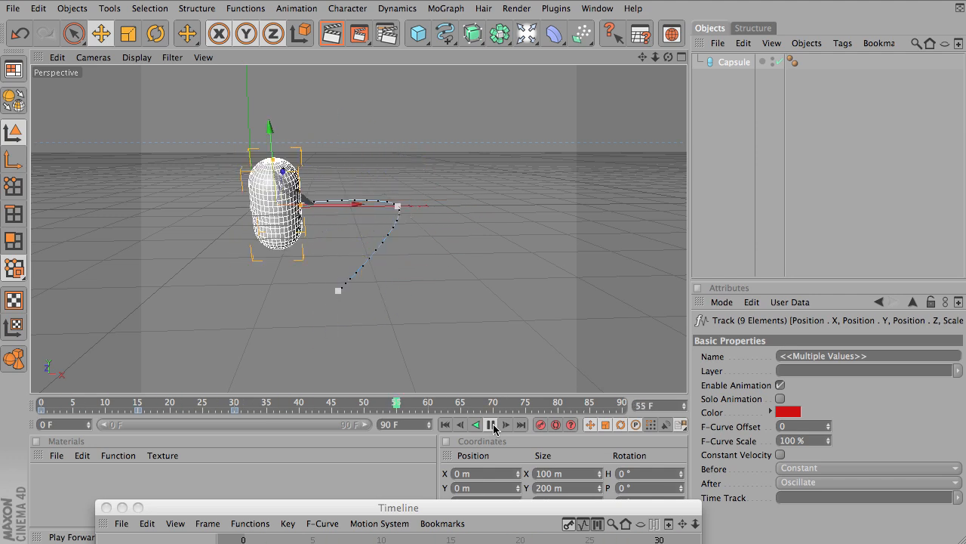
pyautogui.click(491, 423)
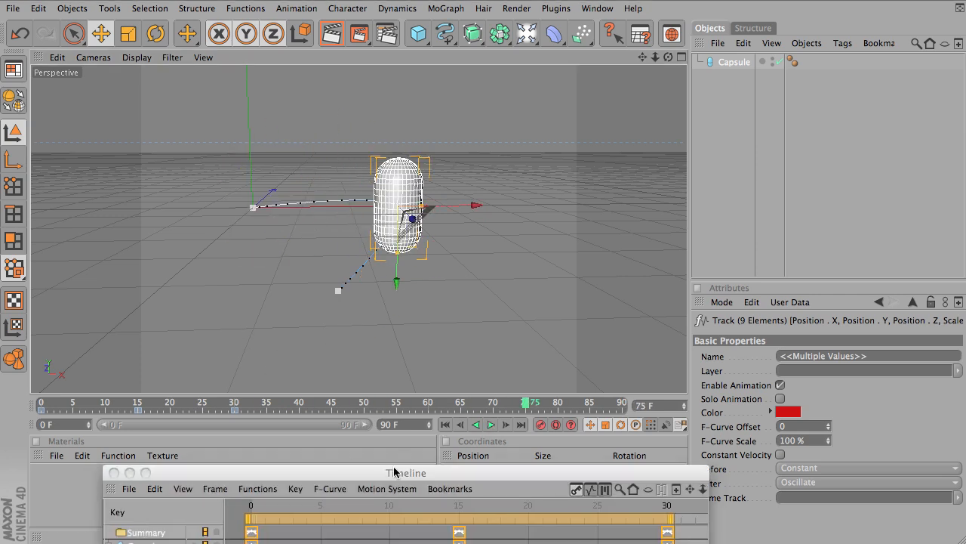
pyautogui.click(257, 489)
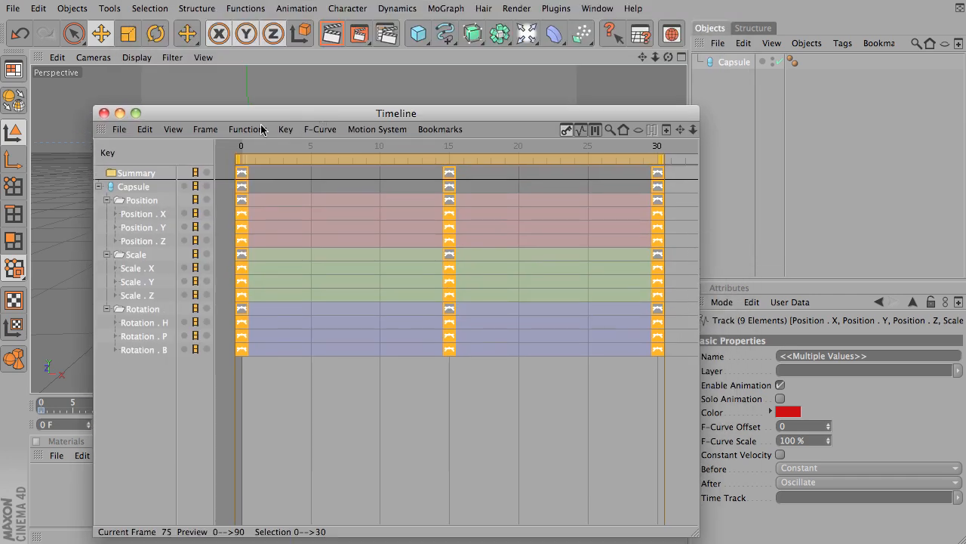
# Switch the capsule tracks' Track After mode back to Repeat.
pyautogui.click(248, 129)
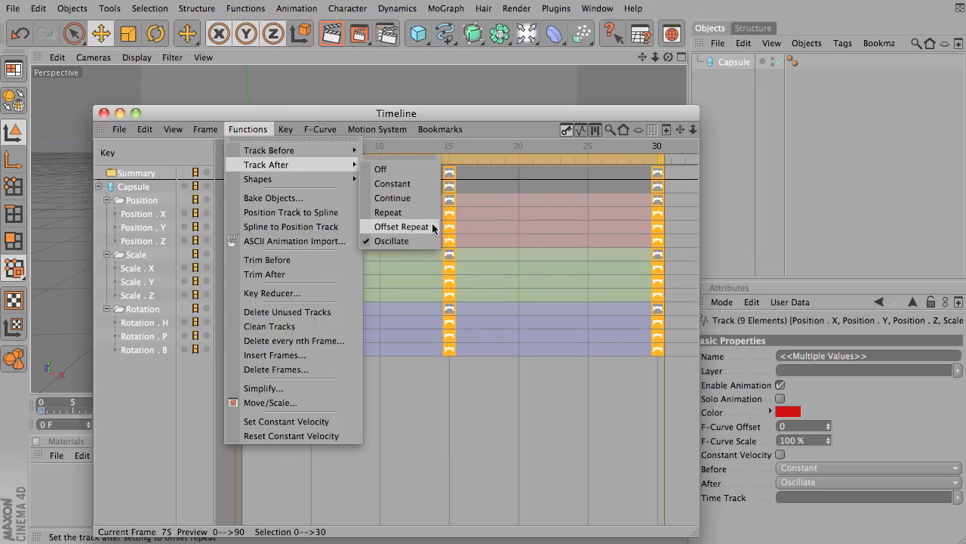
pyautogui.click(388, 212)
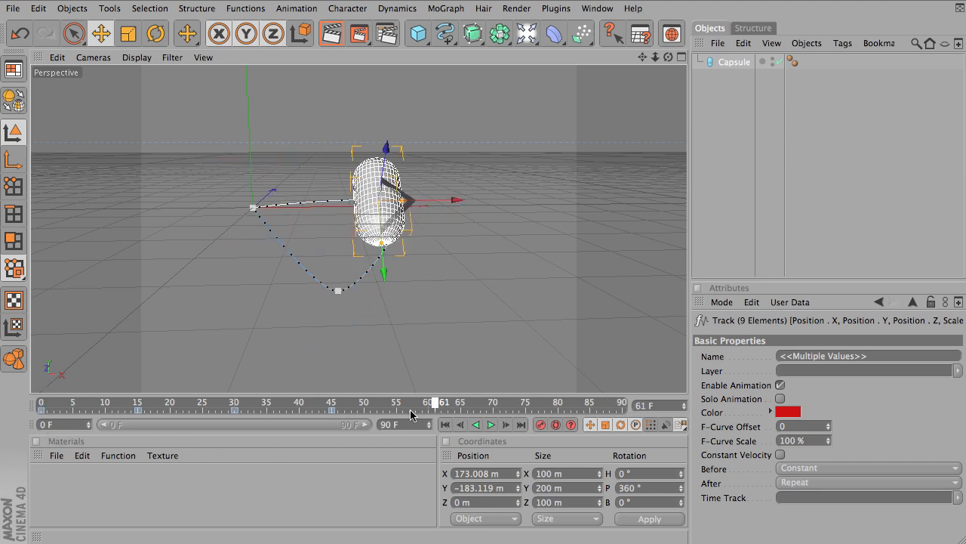
# Play the animation so the capsule cycles its closed-loop path repeatedly, reaching frame 88.
pyautogui.click(490, 423)
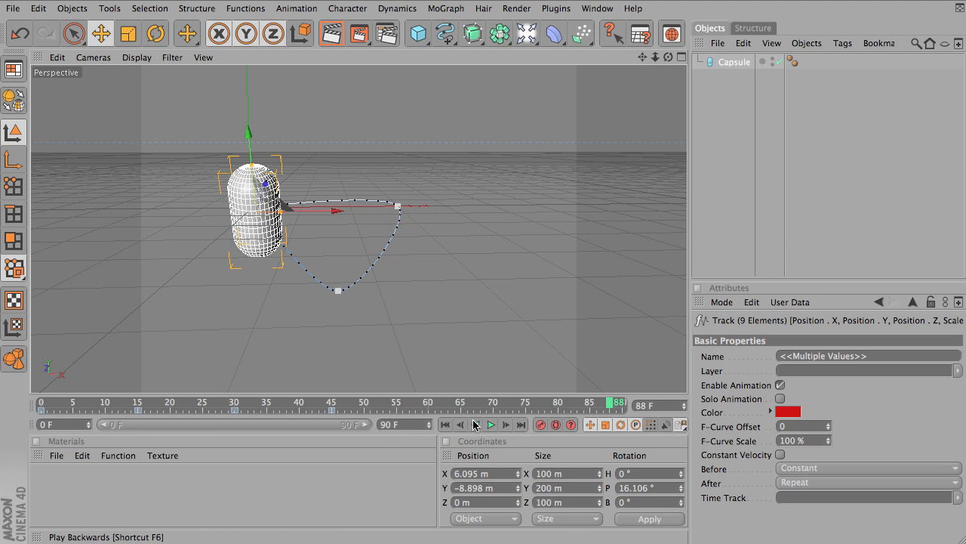